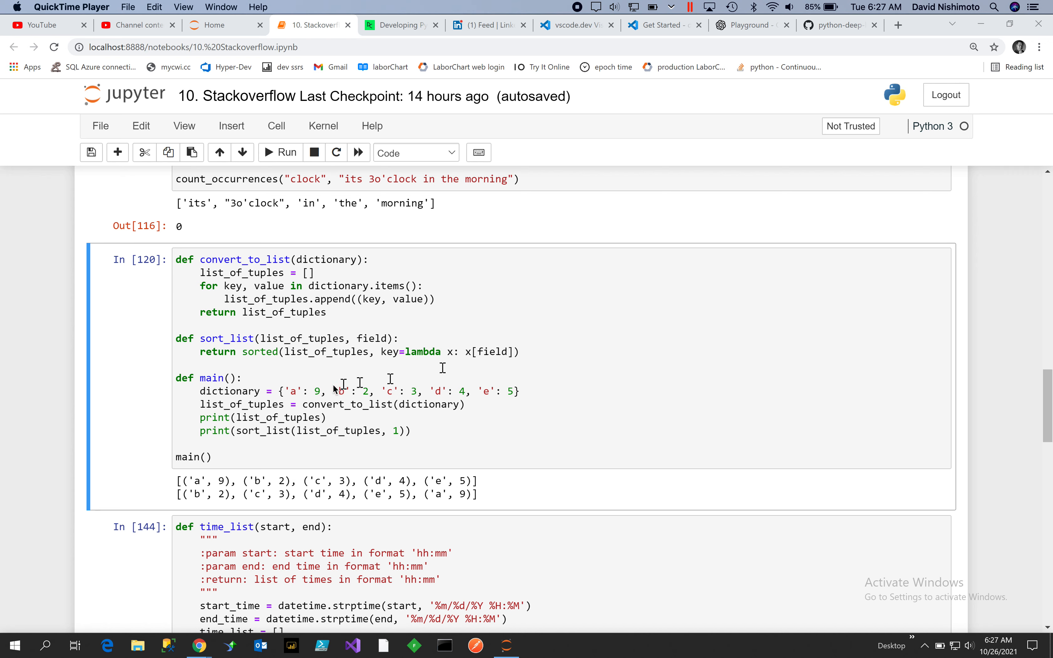
{"action": "mouse_move", "coordinate": [425, 408]}
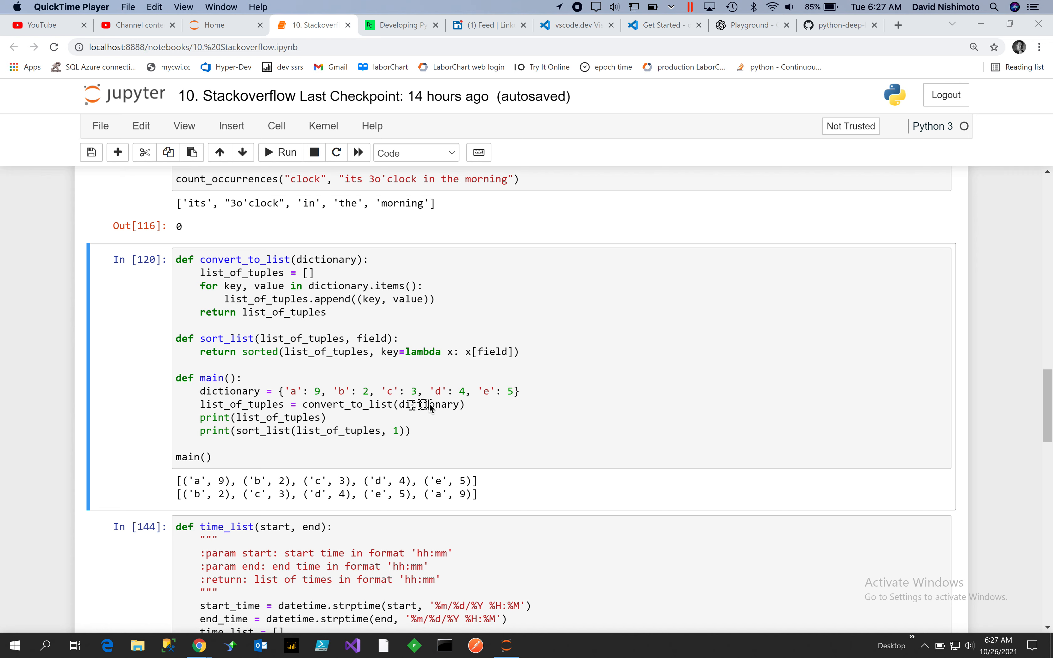
{"action": "mouse_move", "coordinate": [455, 512]}
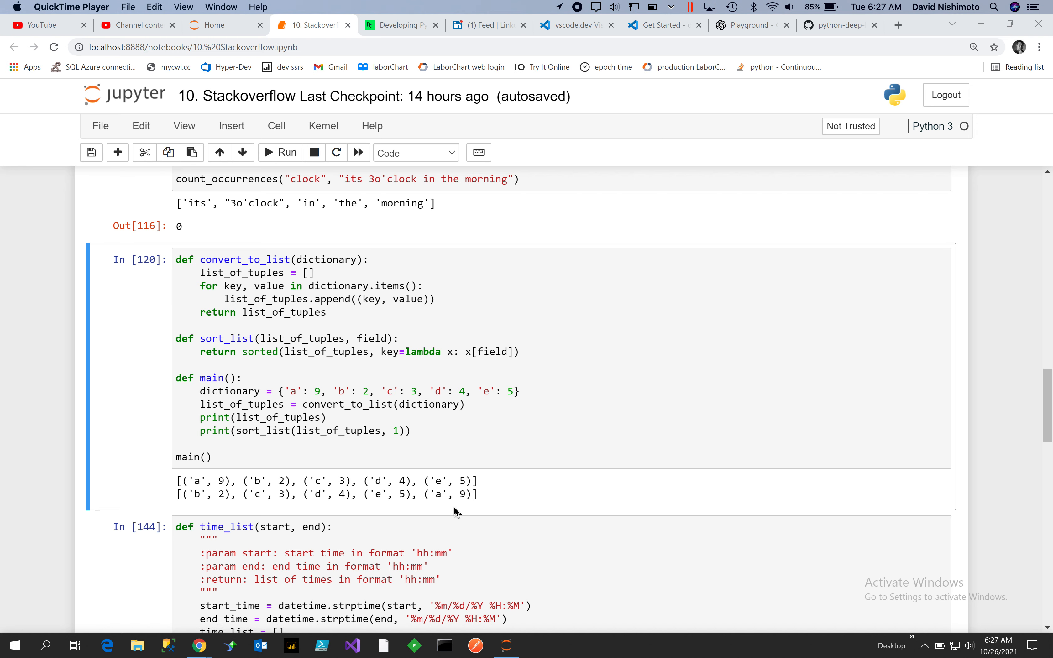
{"action": "mouse_move", "coordinate": [320, 471]}
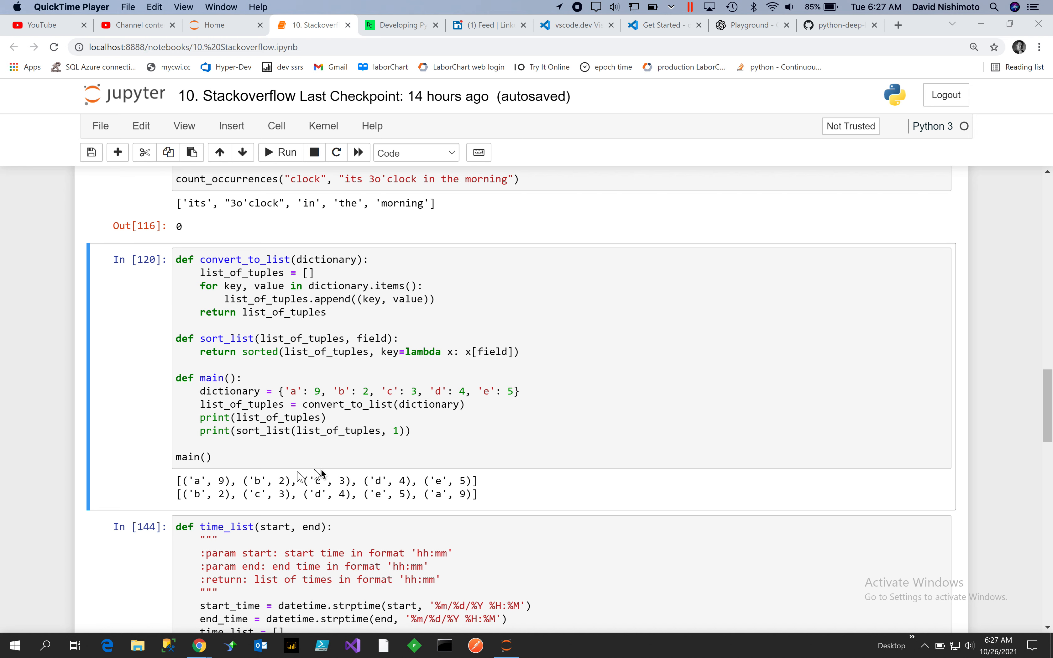
{"action": "mouse_move", "coordinate": [431, 443]}
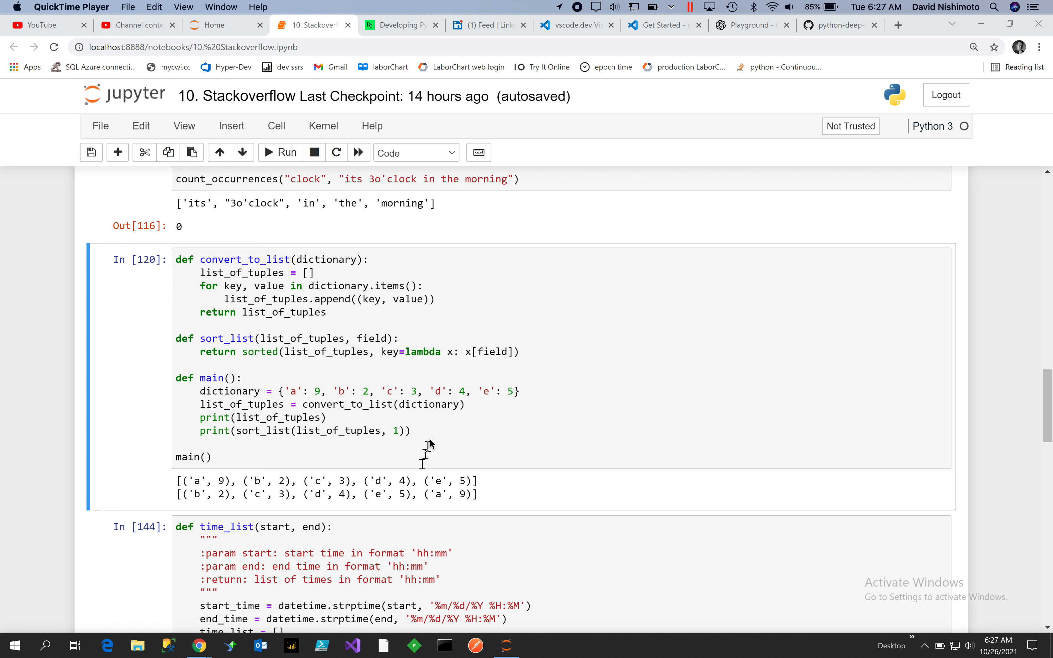
{"action": "mouse_move", "coordinate": [356, 392]}
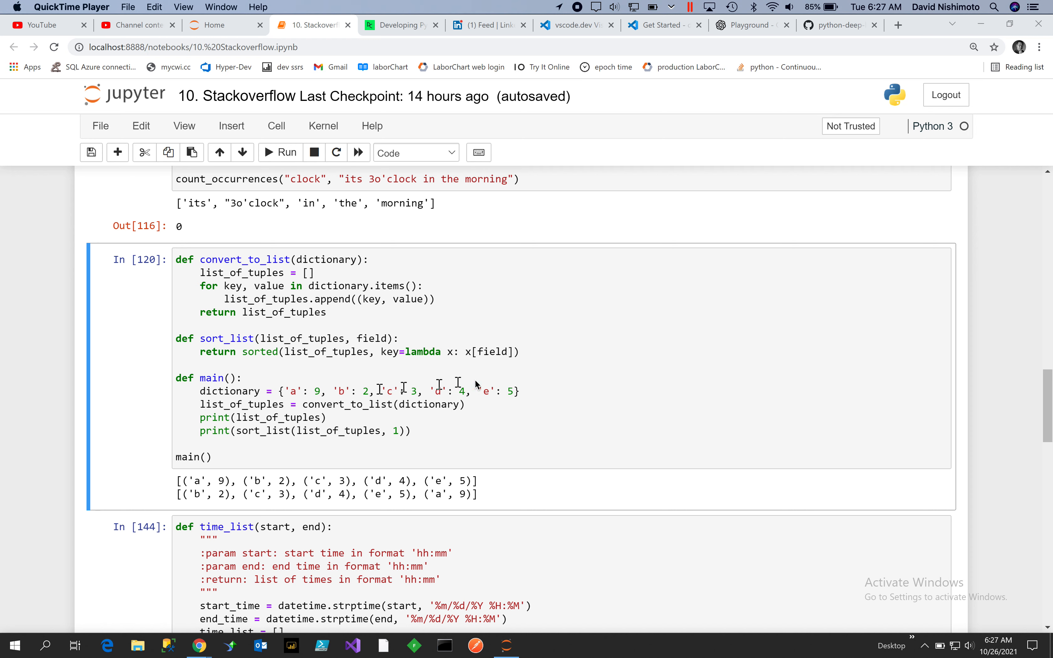
{"action": "mouse_move", "coordinate": [526, 385]}
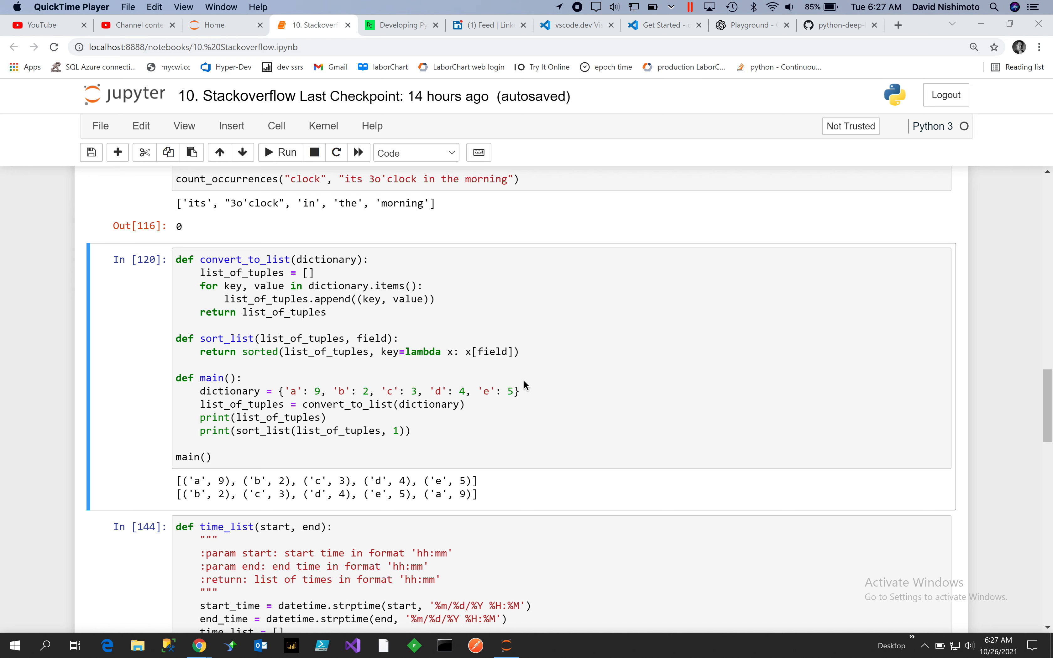
{"action": "mouse_move", "coordinate": [495, 406]}
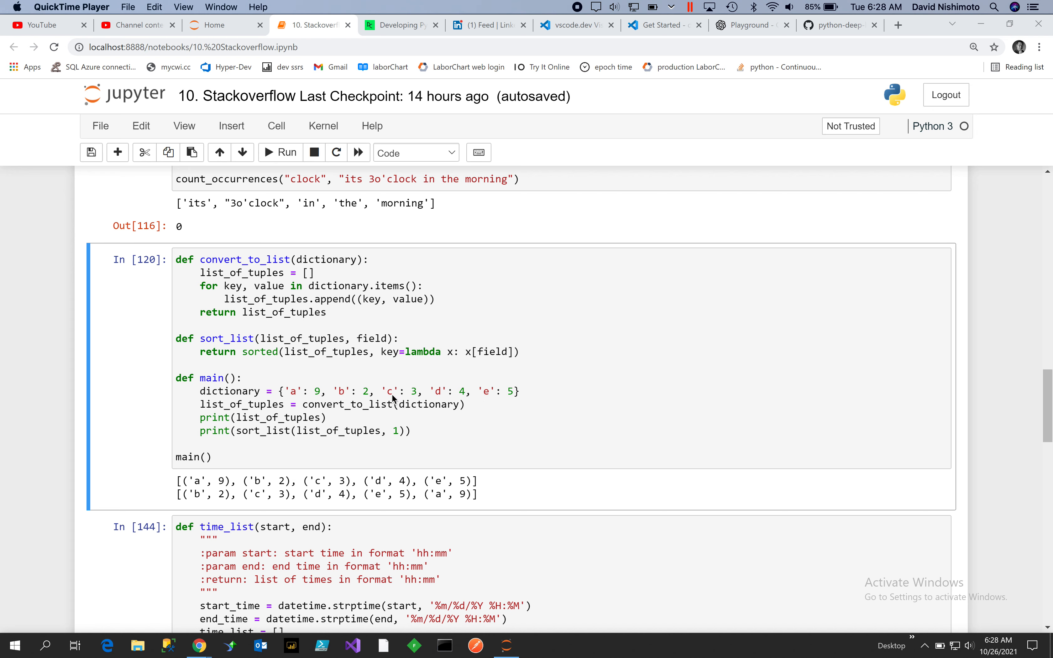
{"action": "mouse_move", "coordinate": [259, 387]}
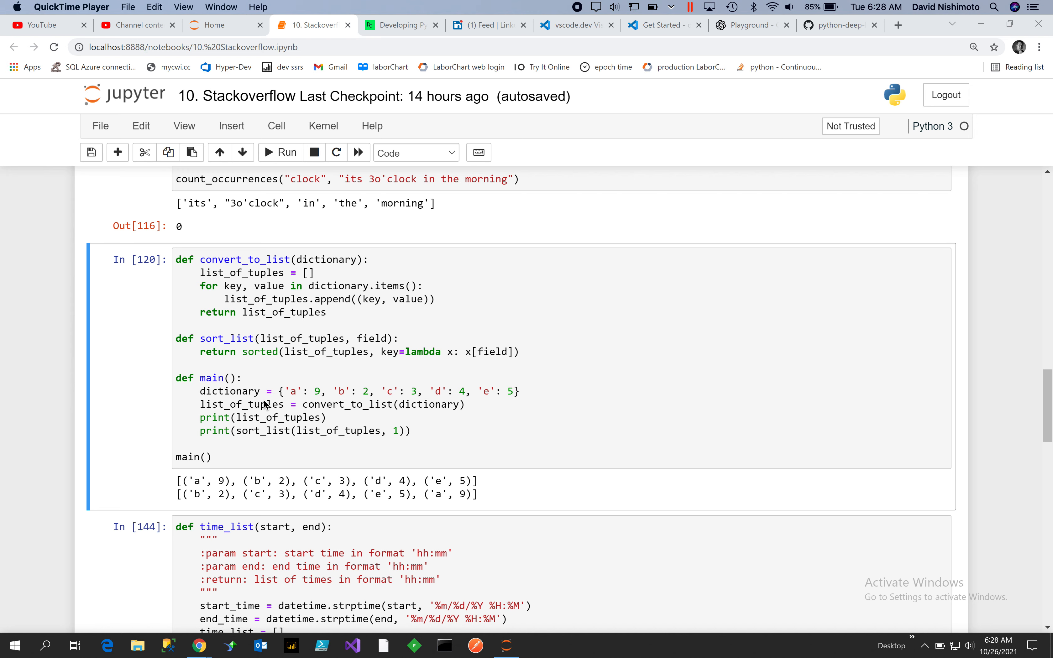
{"action": "mouse_move", "coordinate": [334, 371]}
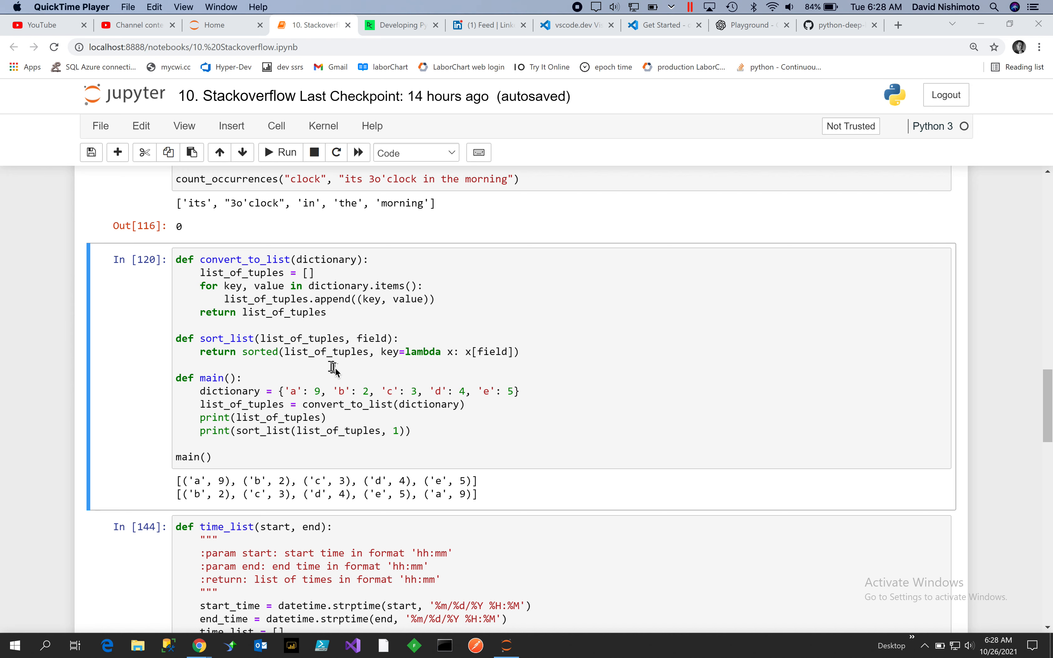
{"action": "mouse_move", "coordinate": [383, 383]}
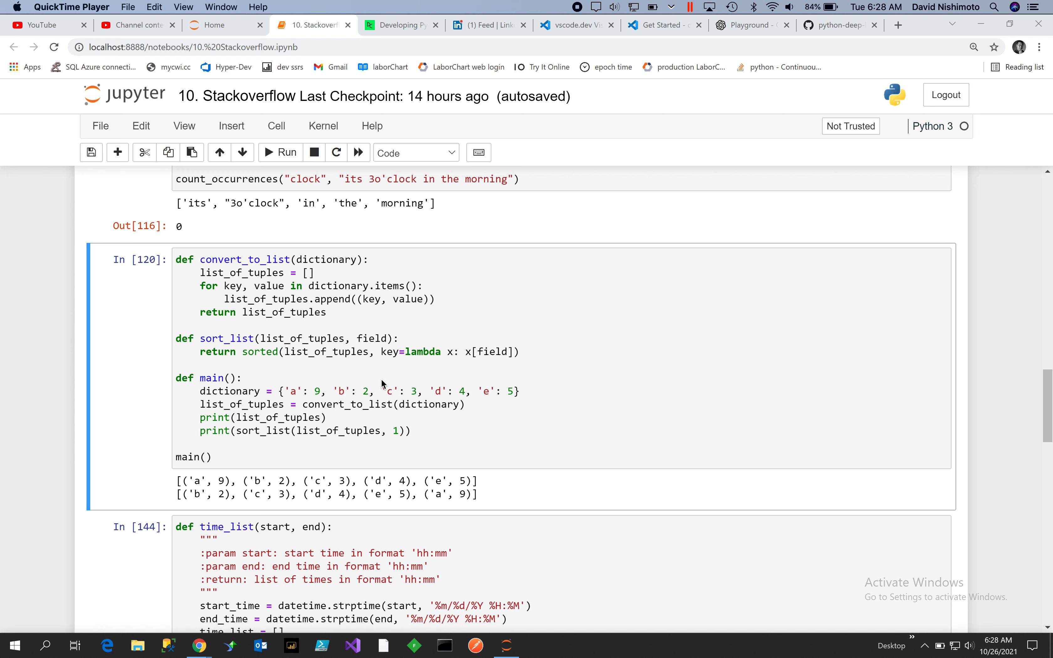
{"action": "mouse_move", "coordinate": [413, 407]}
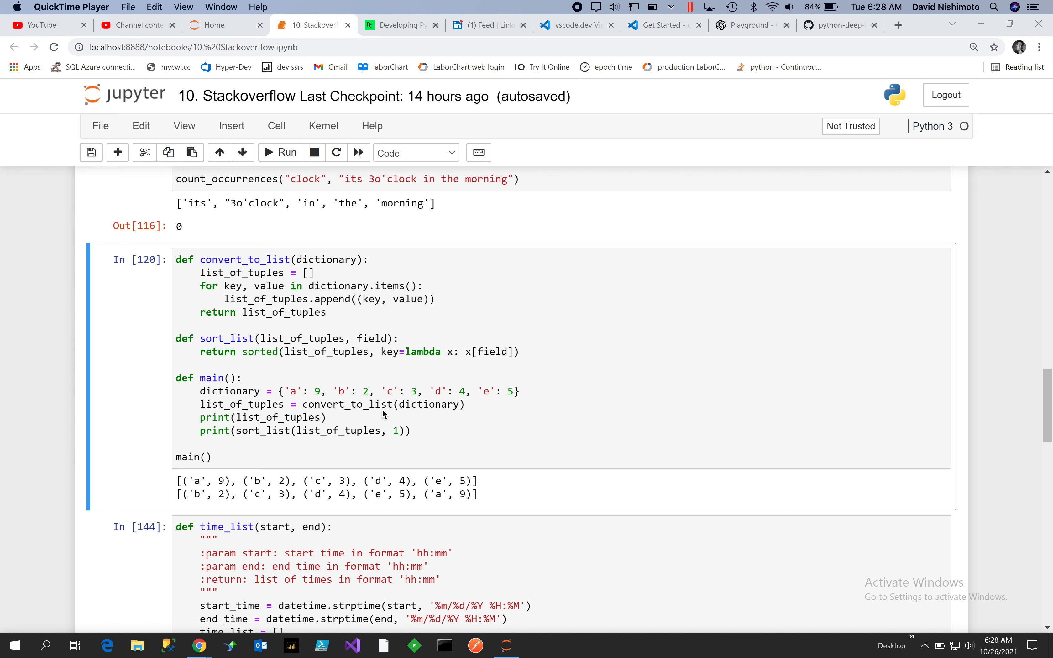
{"action": "mouse_move", "coordinate": [234, 405]}
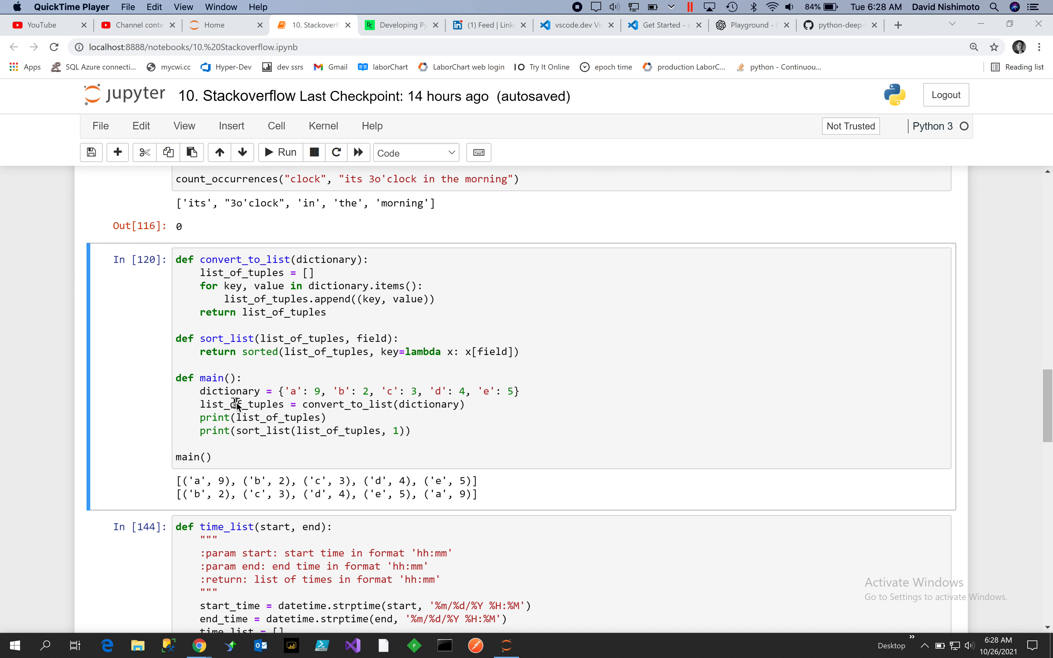
{"action": "mouse_move", "coordinate": [316, 352]}
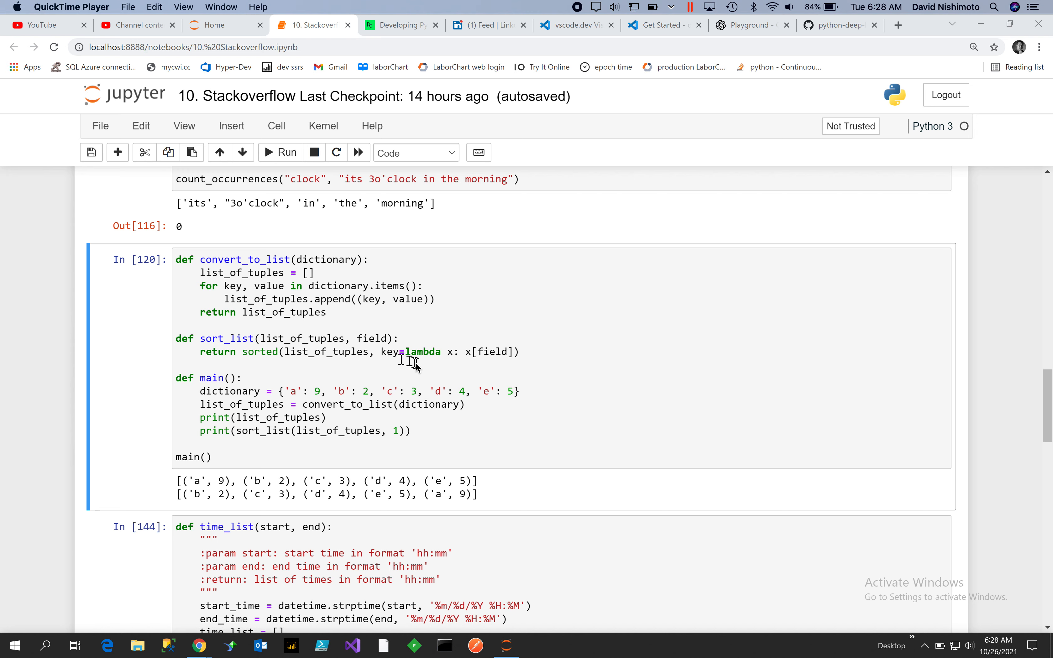
{"action": "mouse_move", "coordinate": [523, 378]}
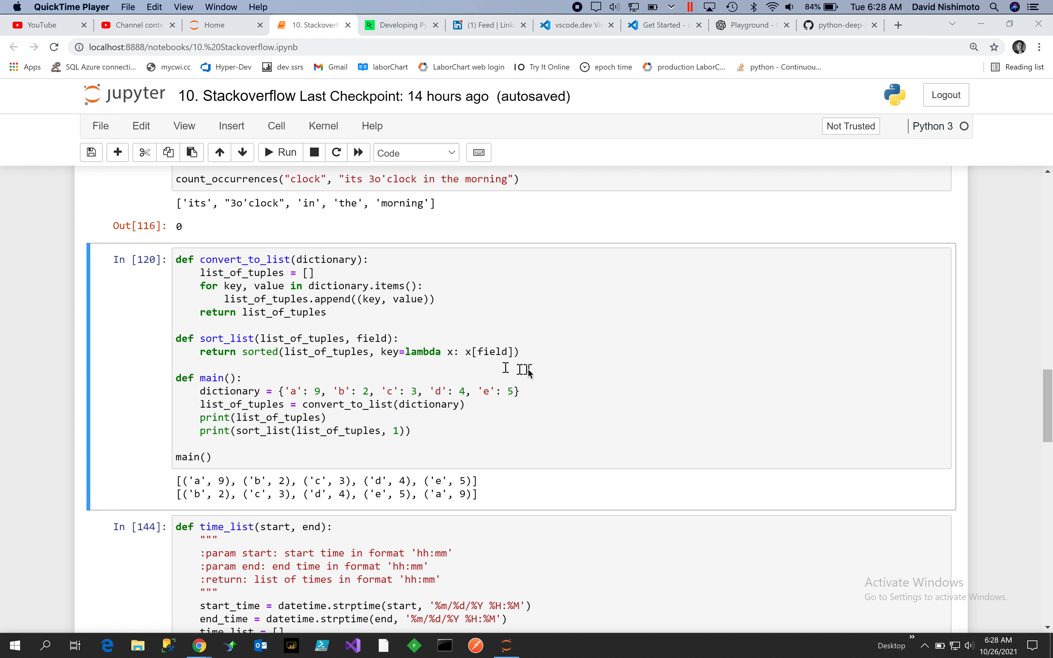
{"action": "mouse_move", "coordinate": [505, 378]}
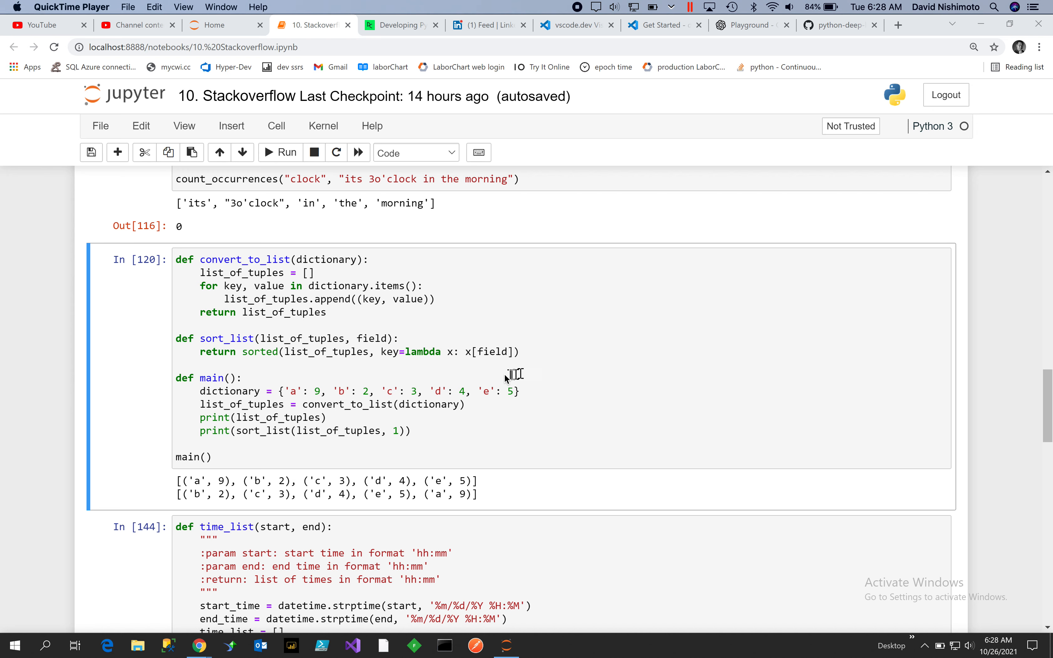
{"action": "mouse_move", "coordinate": [392, 461]}
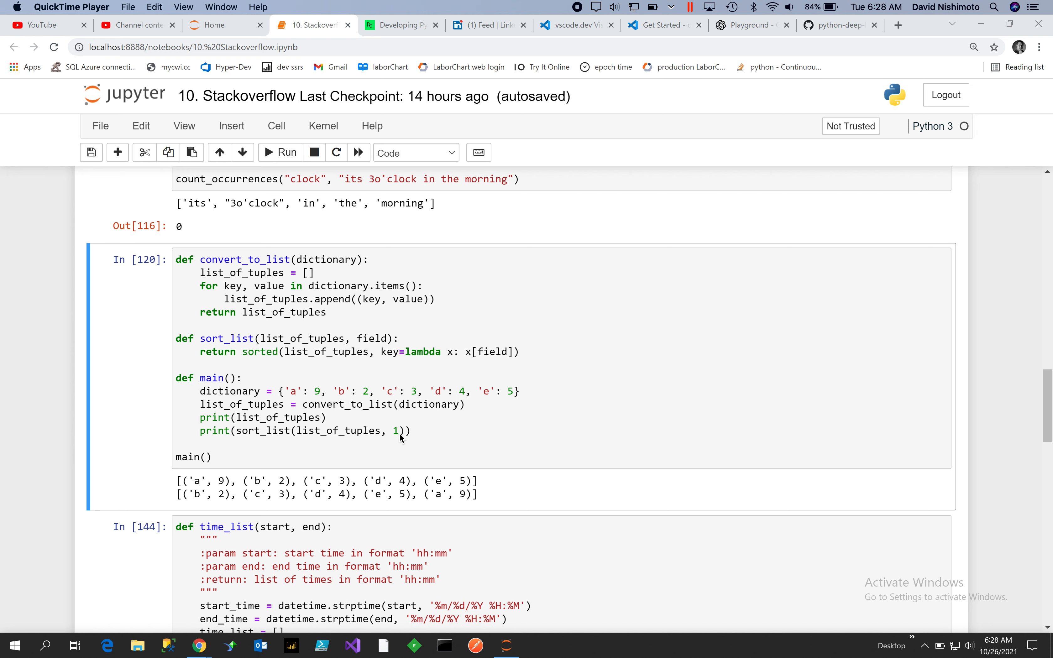
{"action": "mouse_move", "coordinate": [398, 435]}
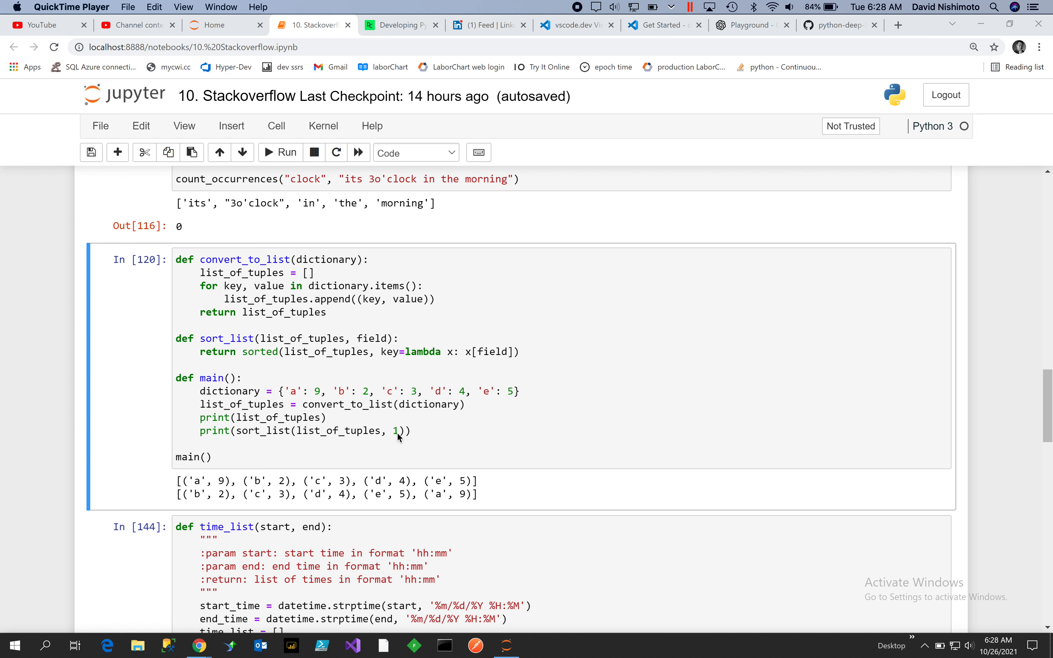
{"action": "mouse_move", "coordinate": [504, 359]}
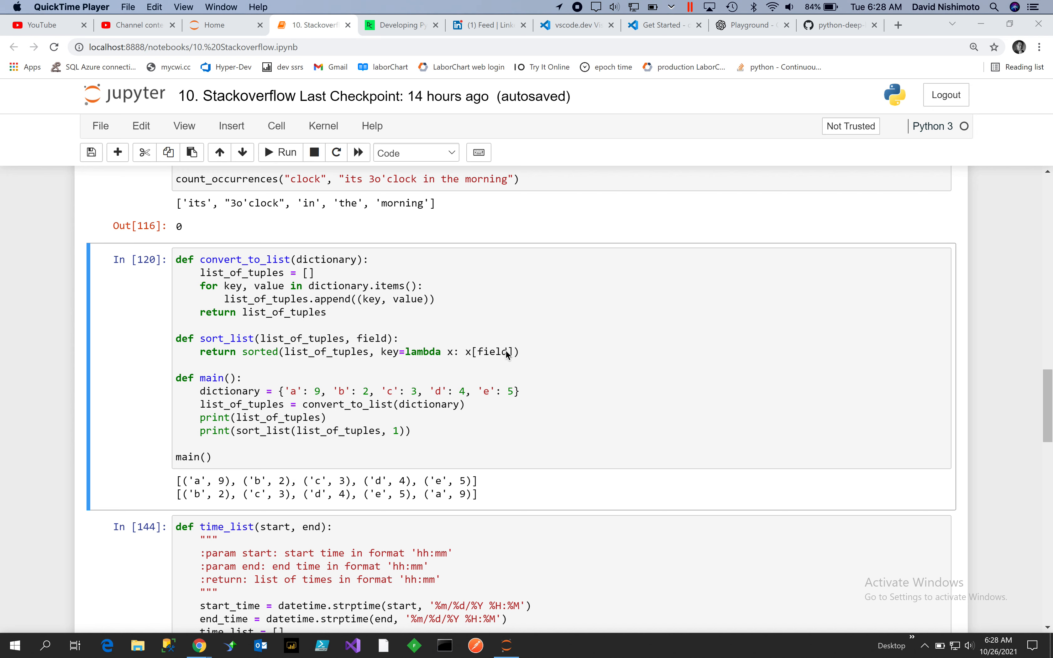
{"action": "mouse_move", "coordinate": [384, 446]}
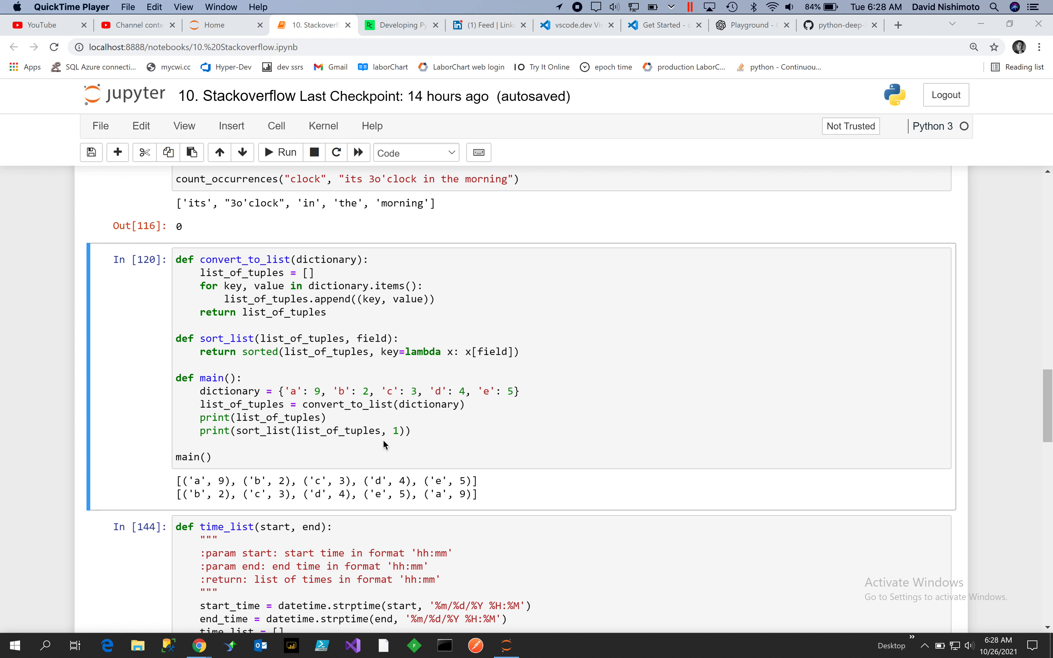
{"action": "mouse_move", "coordinate": [399, 302]}
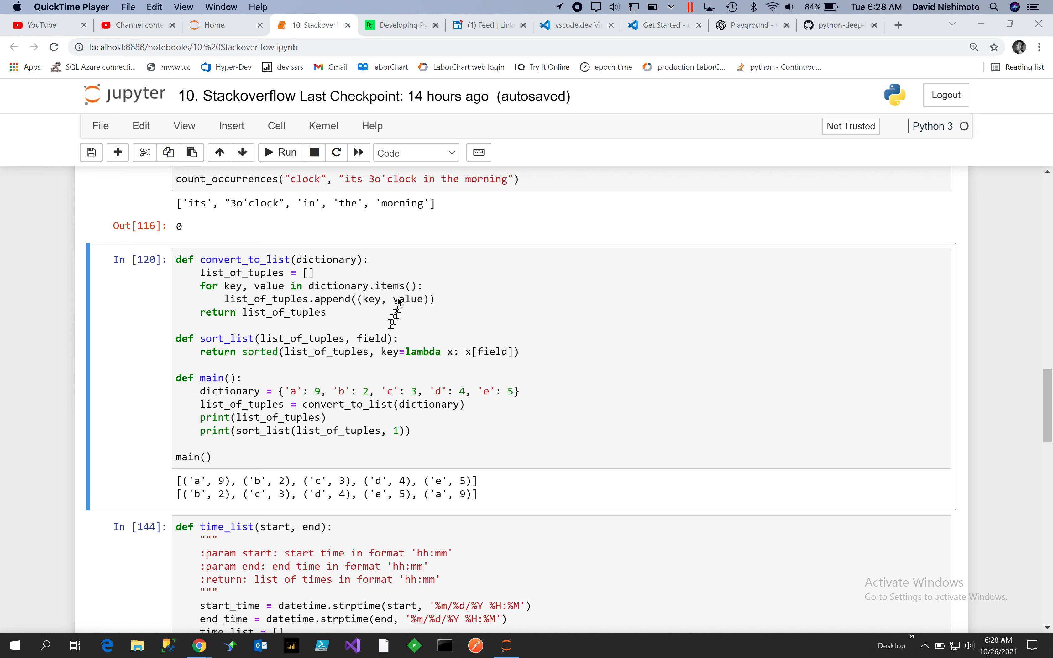
{"action": "mouse_move", "coordinate": [363, 306]}
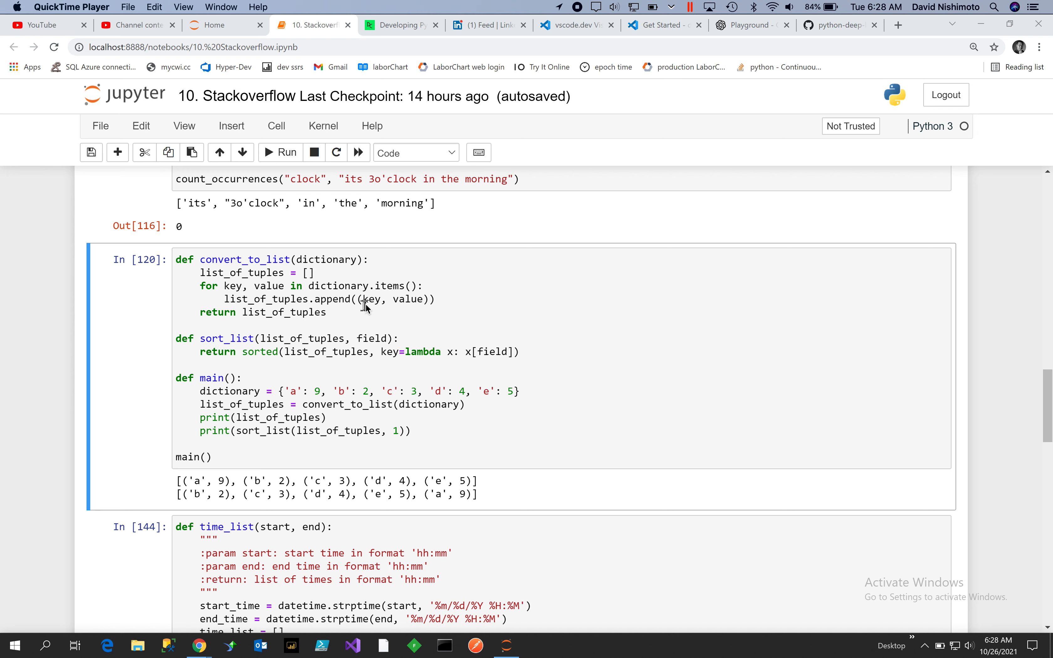
{"action": "mouse_move", "coordinate": [389, 289]}
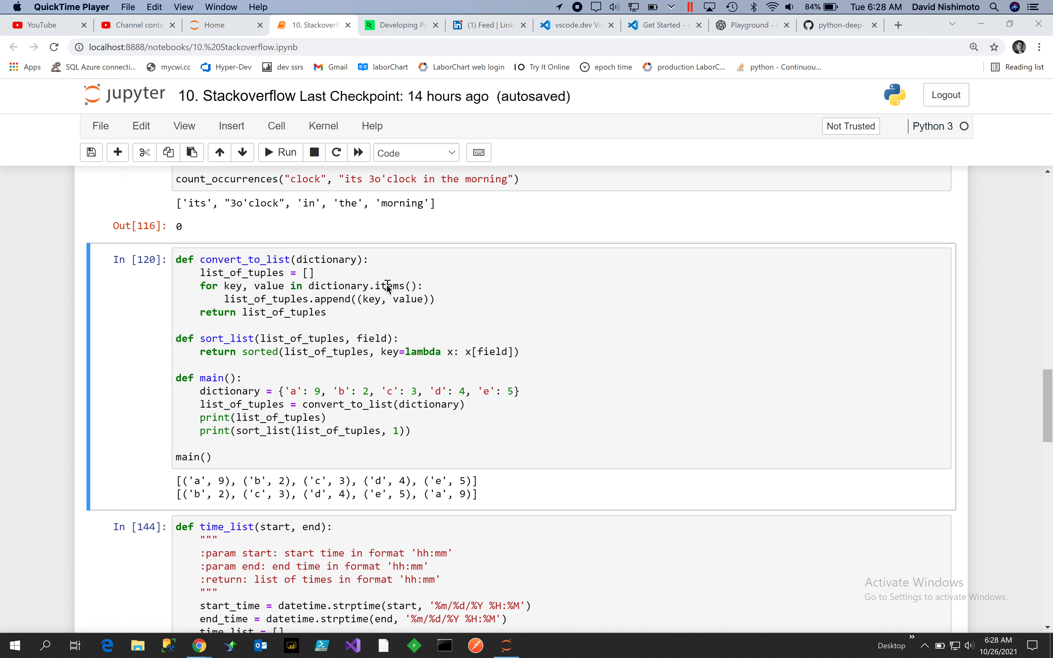
{"action": "mouse_move", "coordinate": [279, 272]}
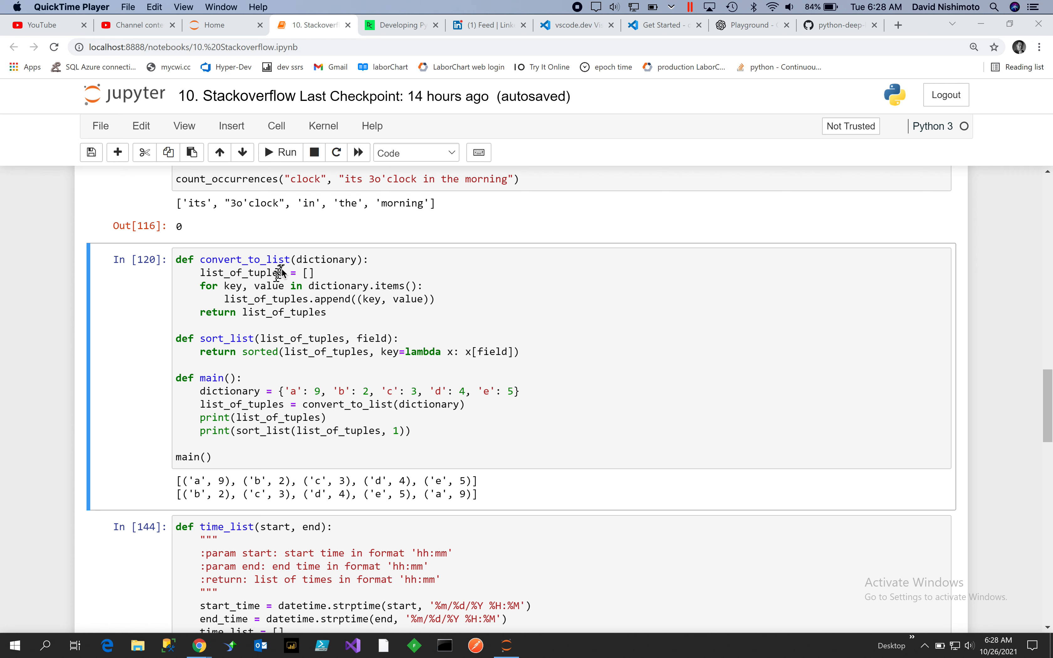
{"action": "mouse_move", "coordinate": [370, 305]}
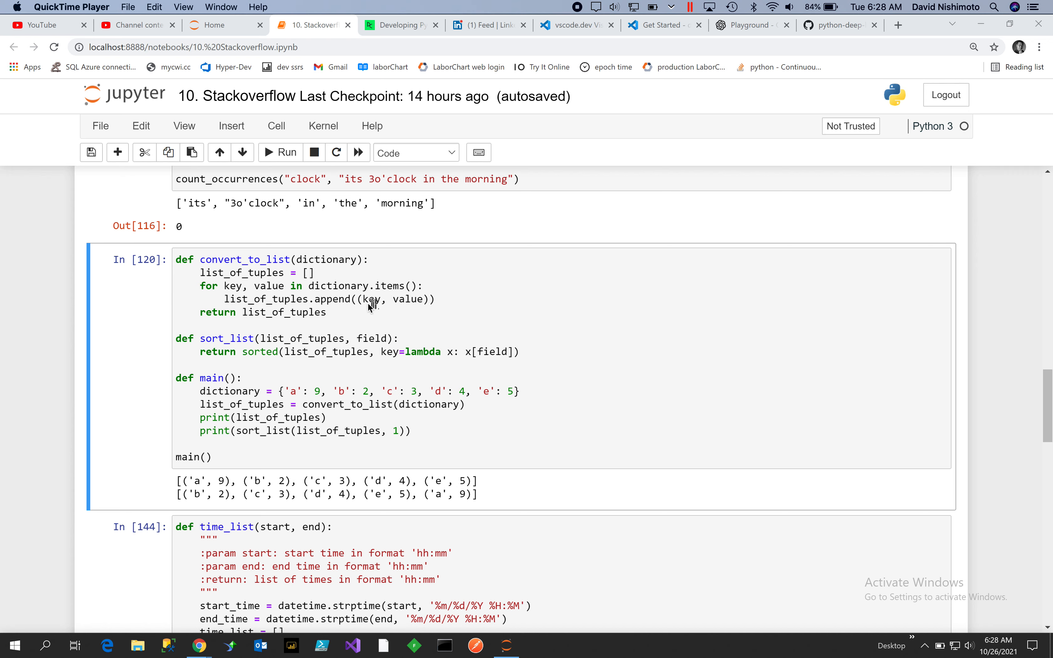
{"action": "mouse_move", "coordinate": [455, 336]}
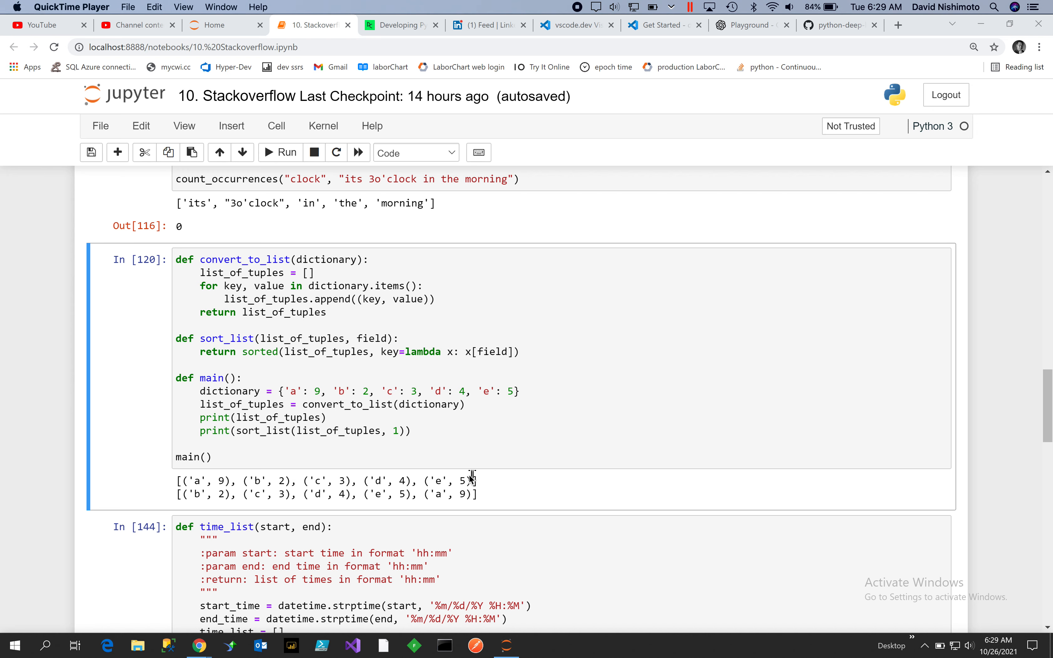
{"action": "mouse_move", "coordinate": [210, 516]}
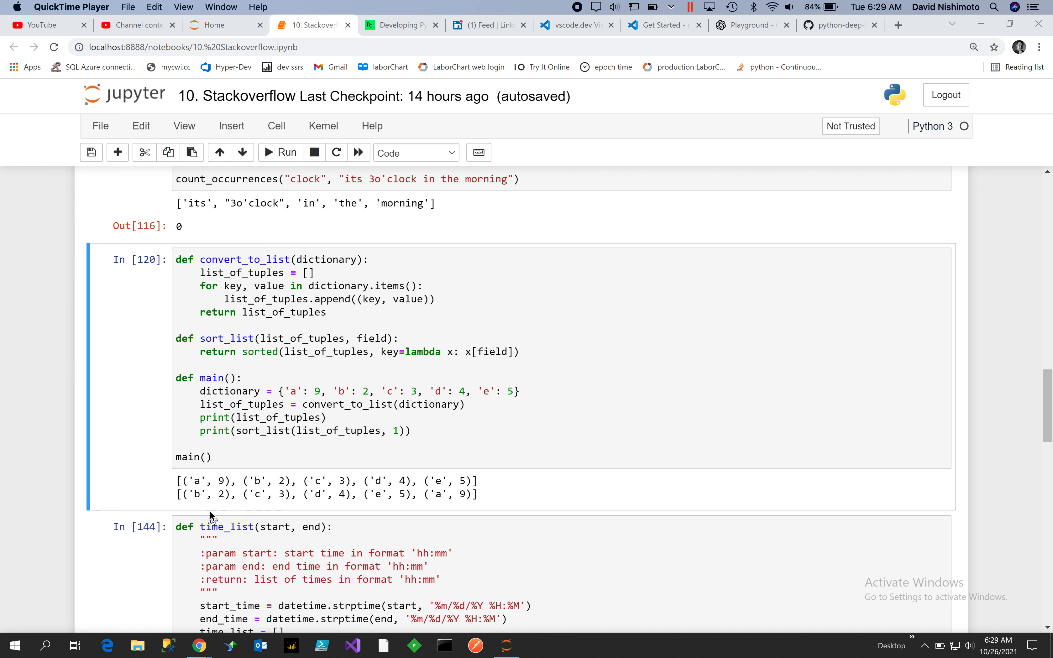
{"action": "mouse_move", "coordinate": [555, 499]}
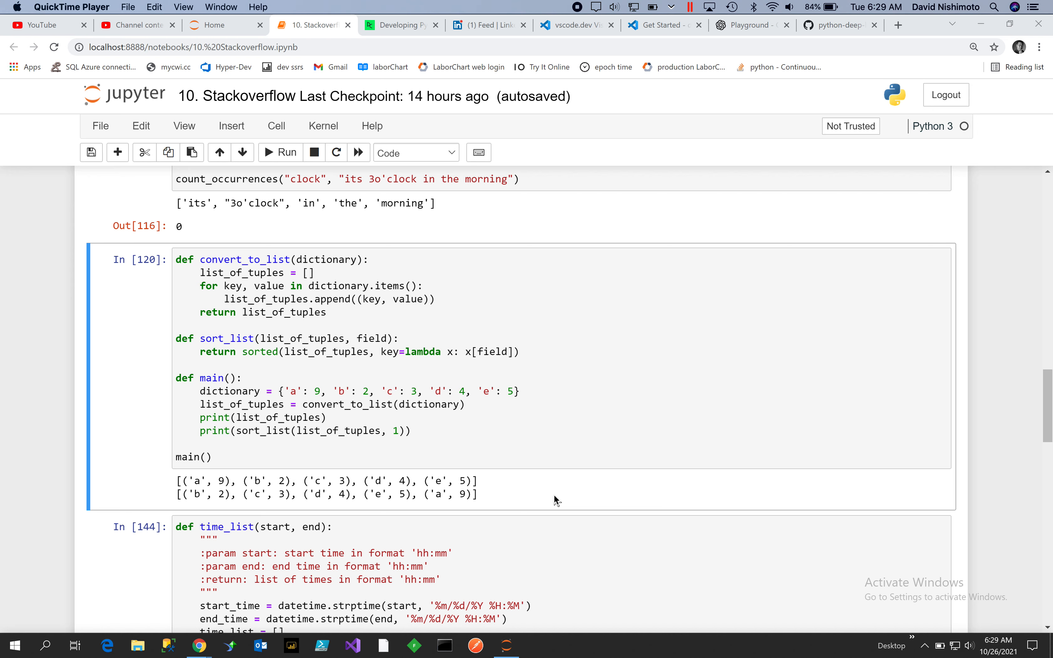
{"action": "mouse_move", "coordinate": [492, 469]}
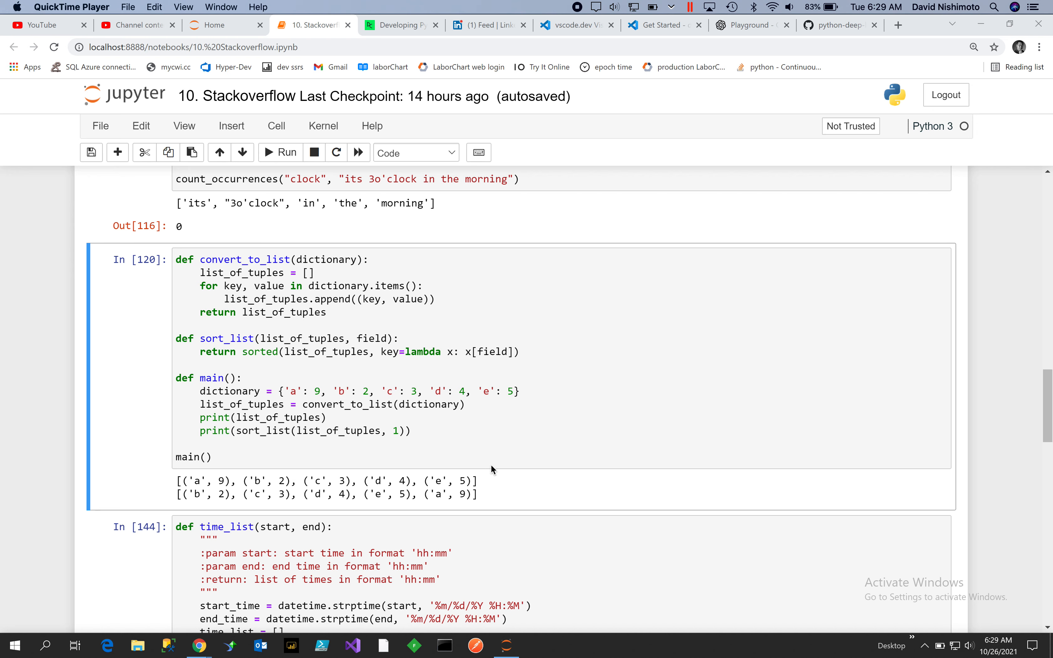
{"action": "mouse_move", "coordinate": [418, 491]}
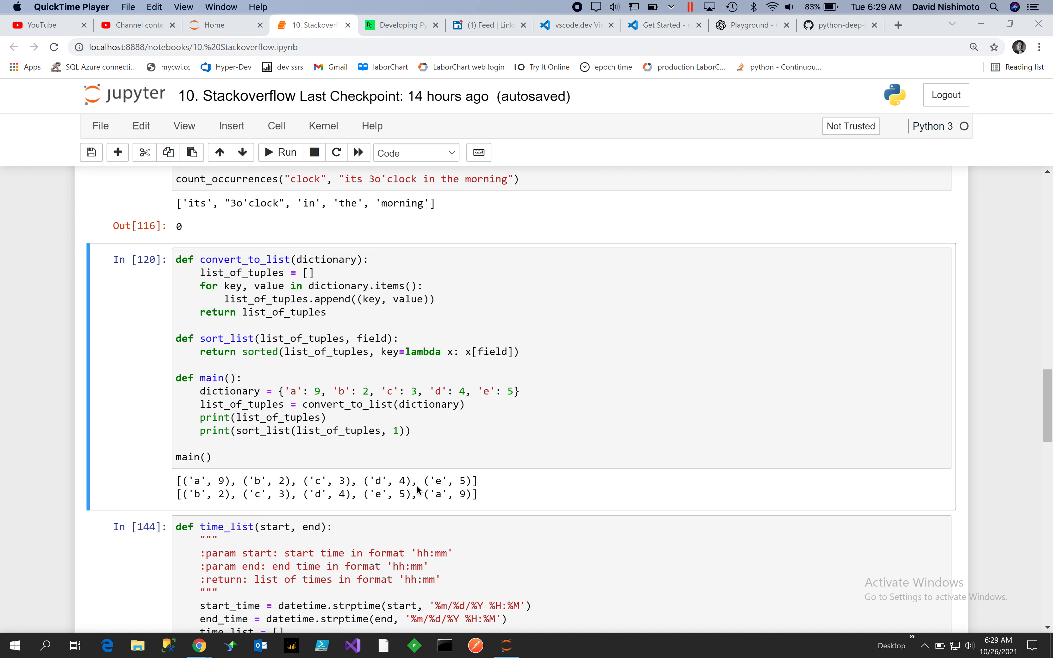
{"action": "mouse_move", "coordinate": [495, 463]}
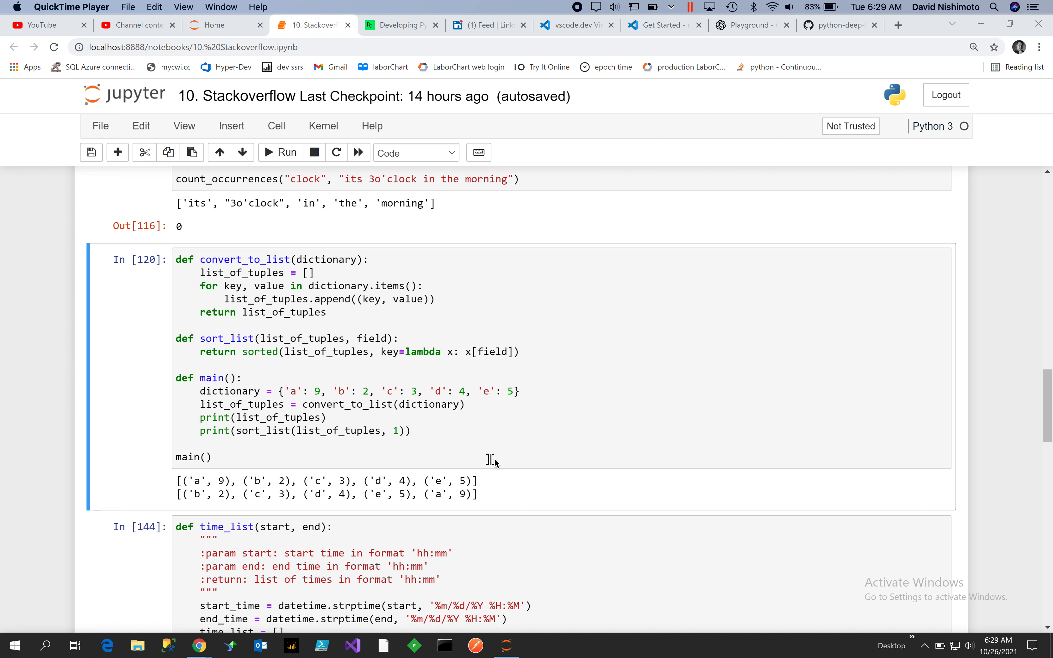
{"action": "mouse_move", "coordinate": [523, 501]}
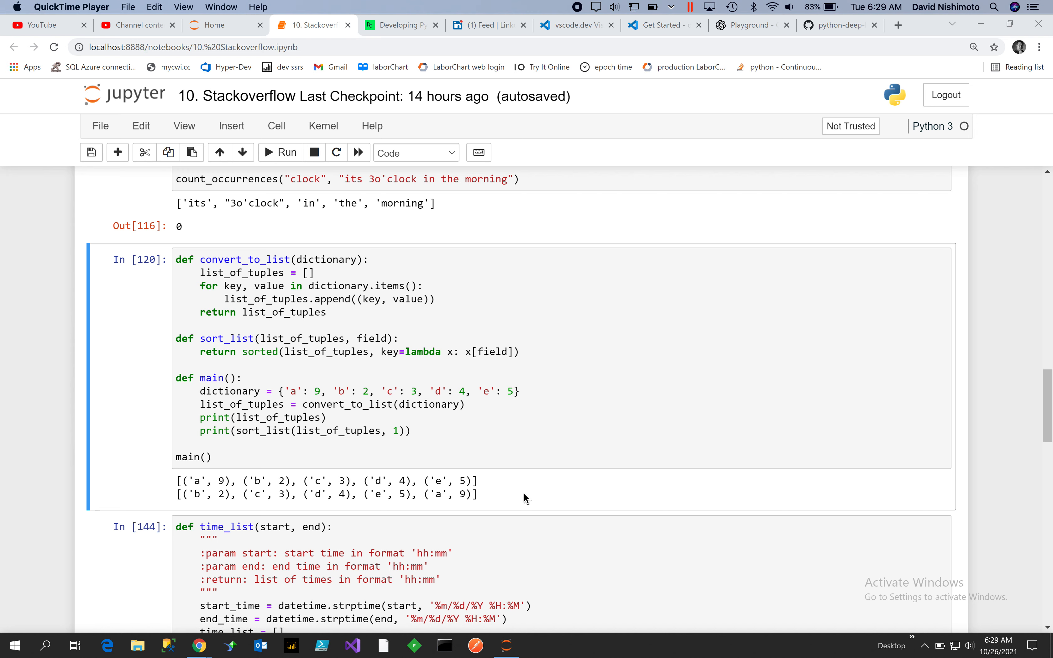
{"action": "mouse_move", "coordinate": [509, 504]}
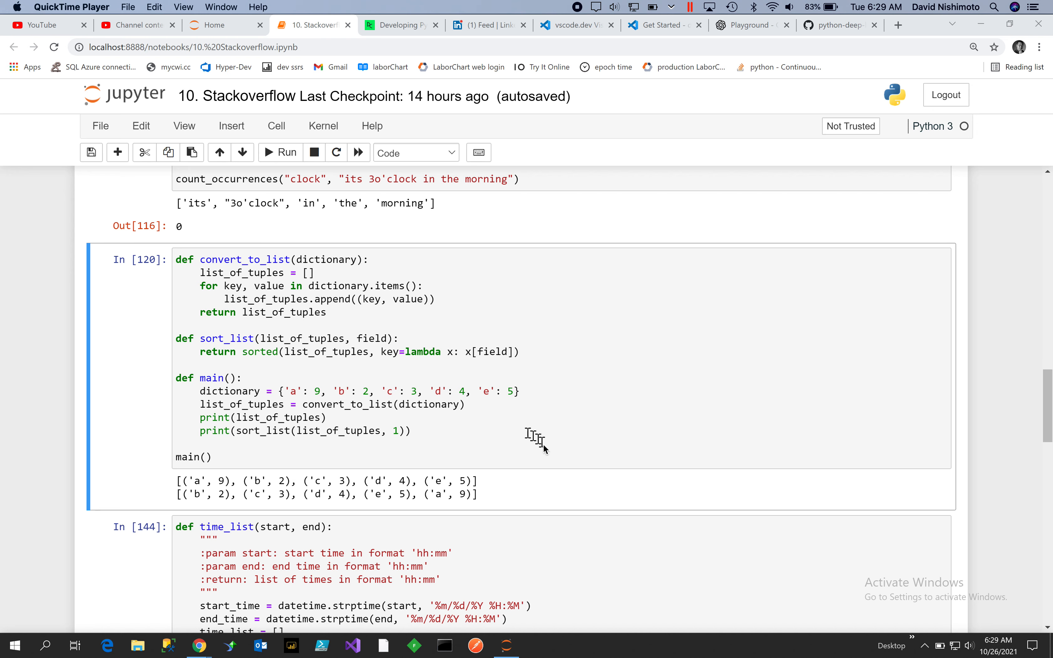
{"action": "mouse_move", "coordinate": [330, 464]}
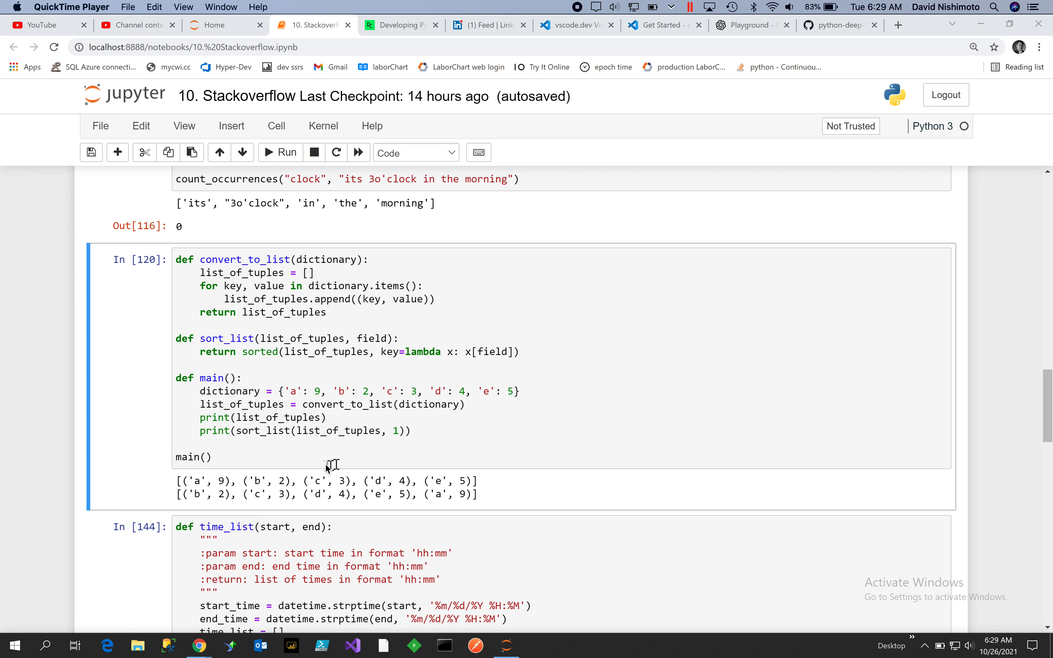
{"action": "mouse_move", "coordinate": [458, 497]}
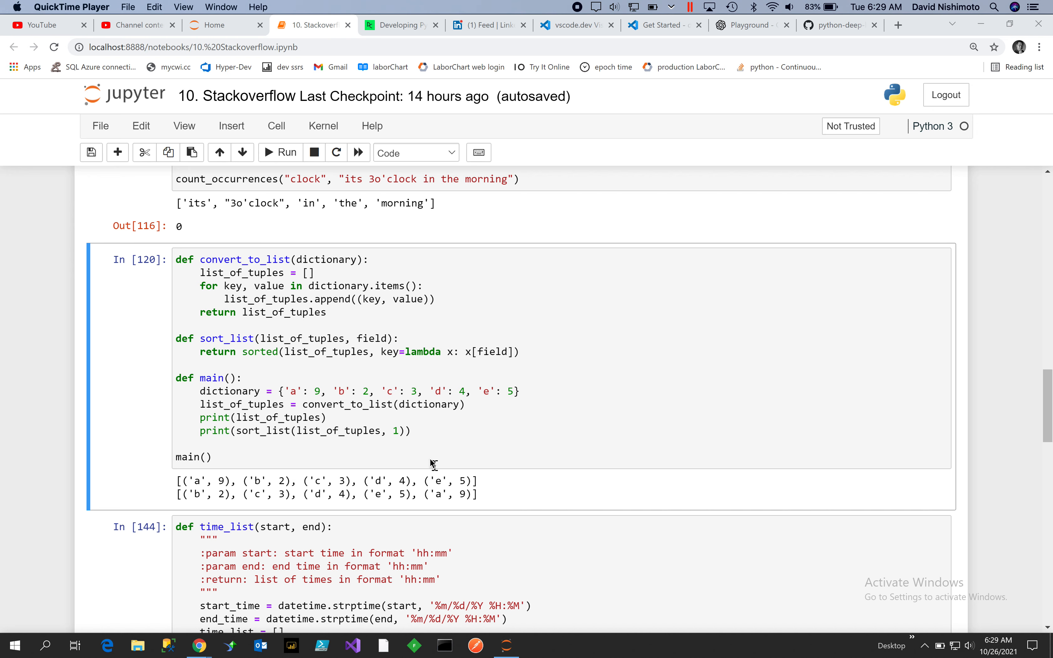
{"action": "mouse_move", "coordinate": [484, 506]}
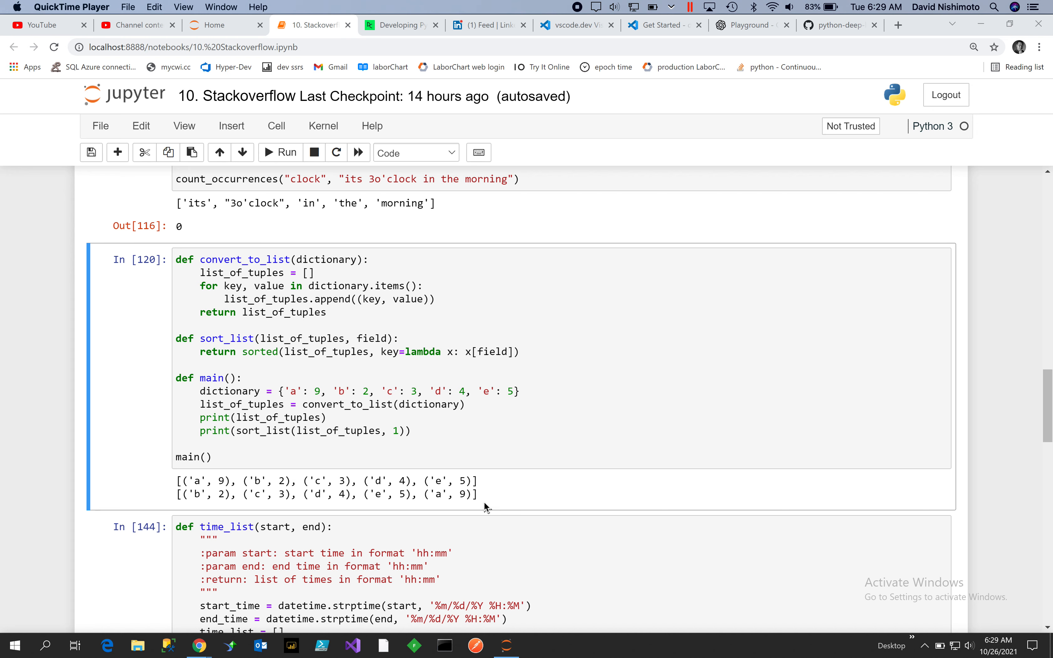
{"action": "mouse_move", "coordinate": [663, 93]}
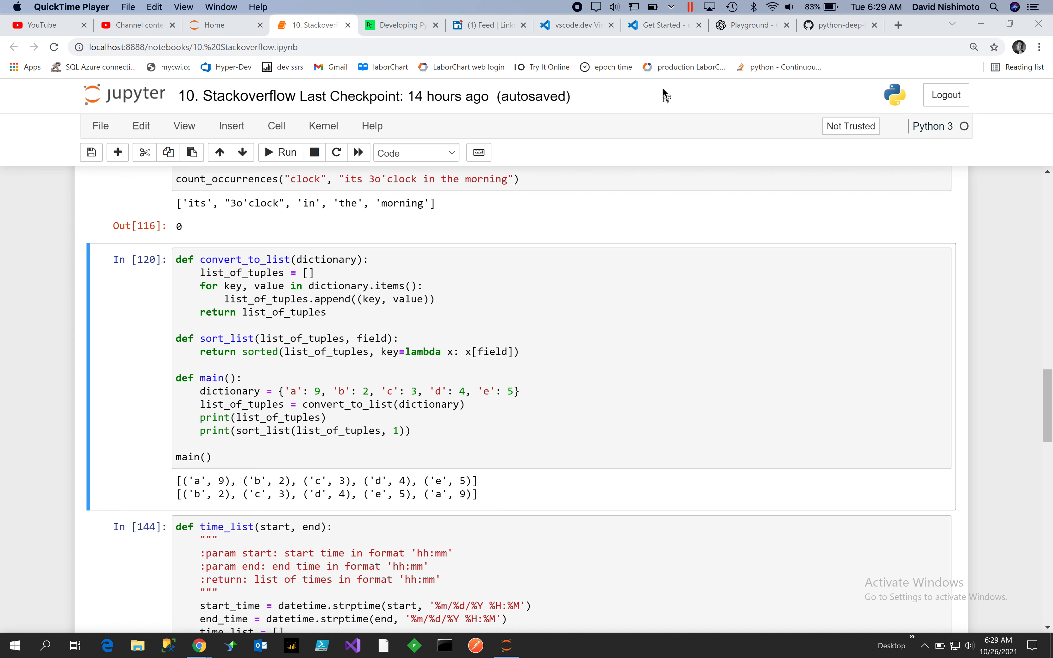